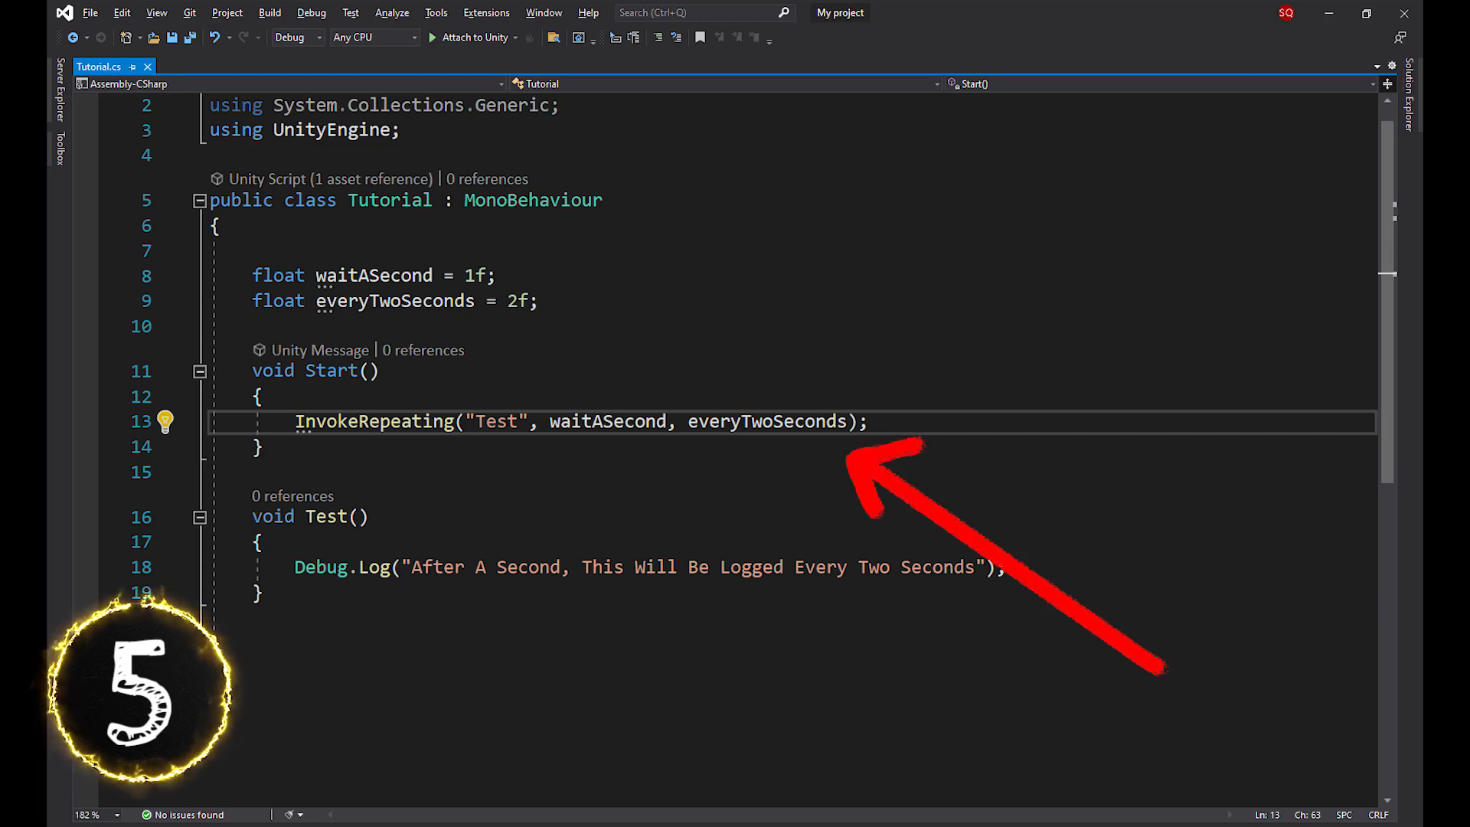
Delete the Test string and rename the Force field to 'speed' across its references
double_click(493, 421)
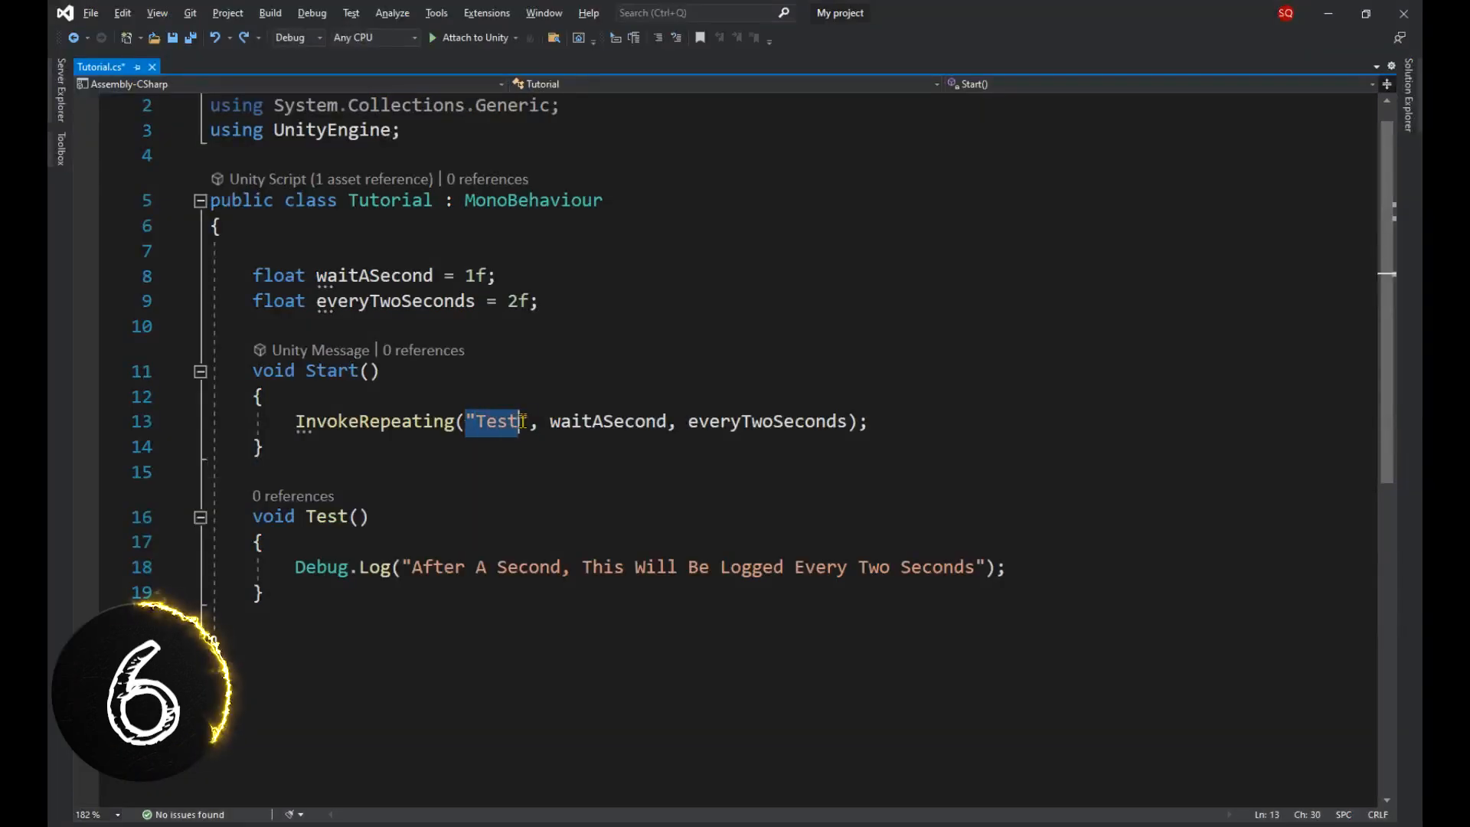
key("Delete")
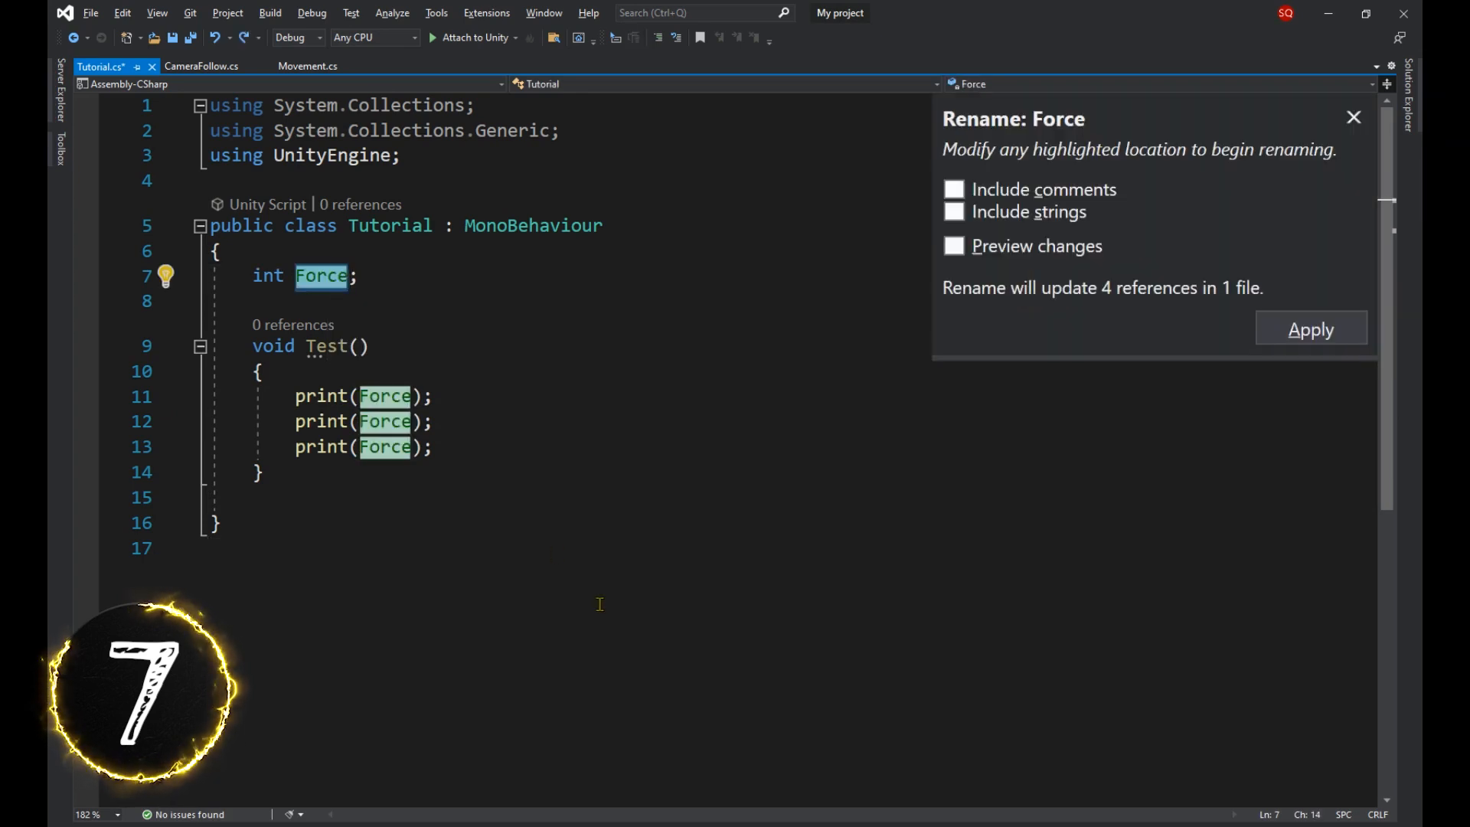
type("speed")
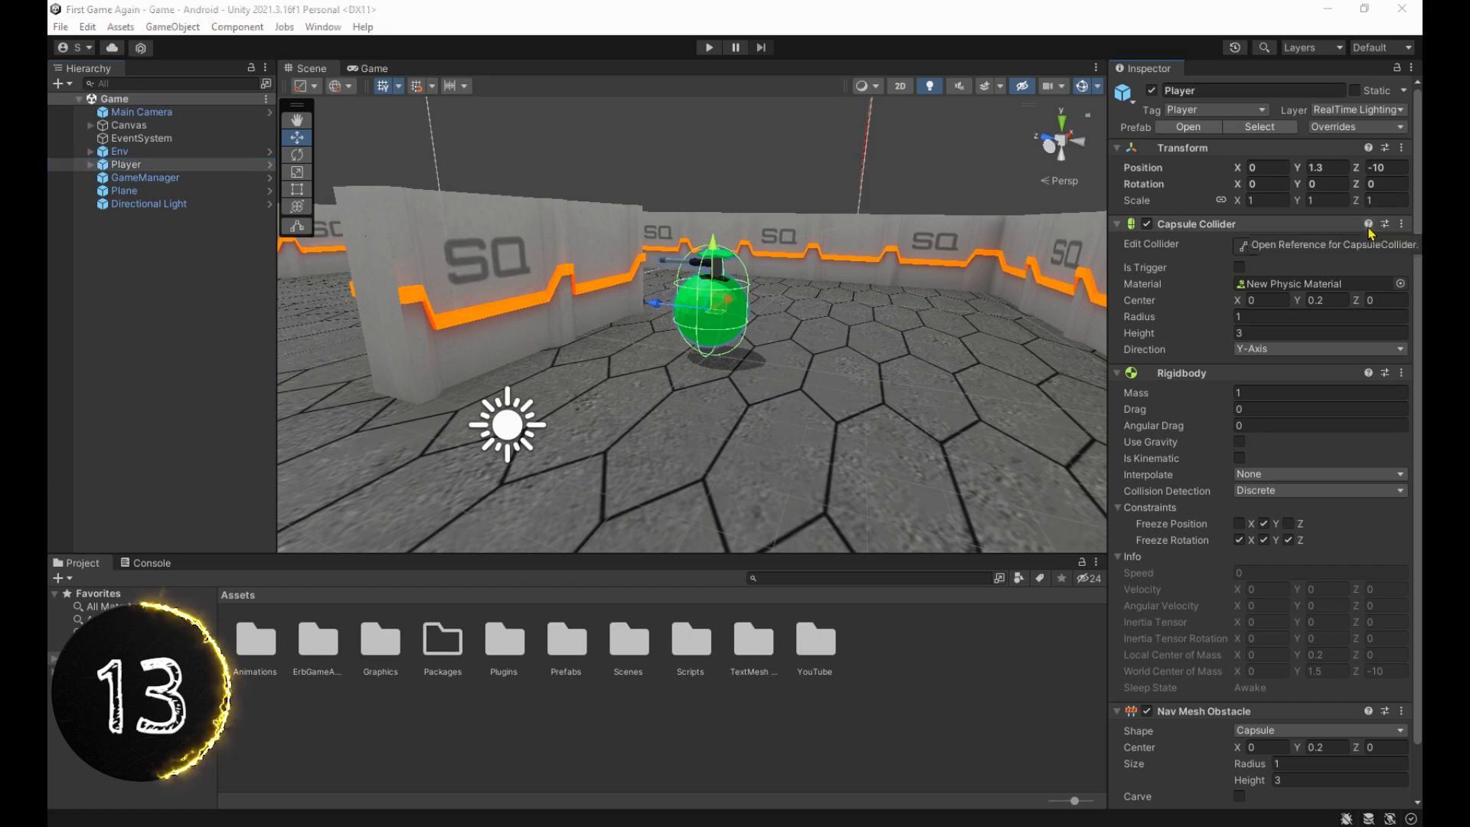
Open the Capsule Collider reference documentation from its Inspector help icon
left_click(1387, 224)
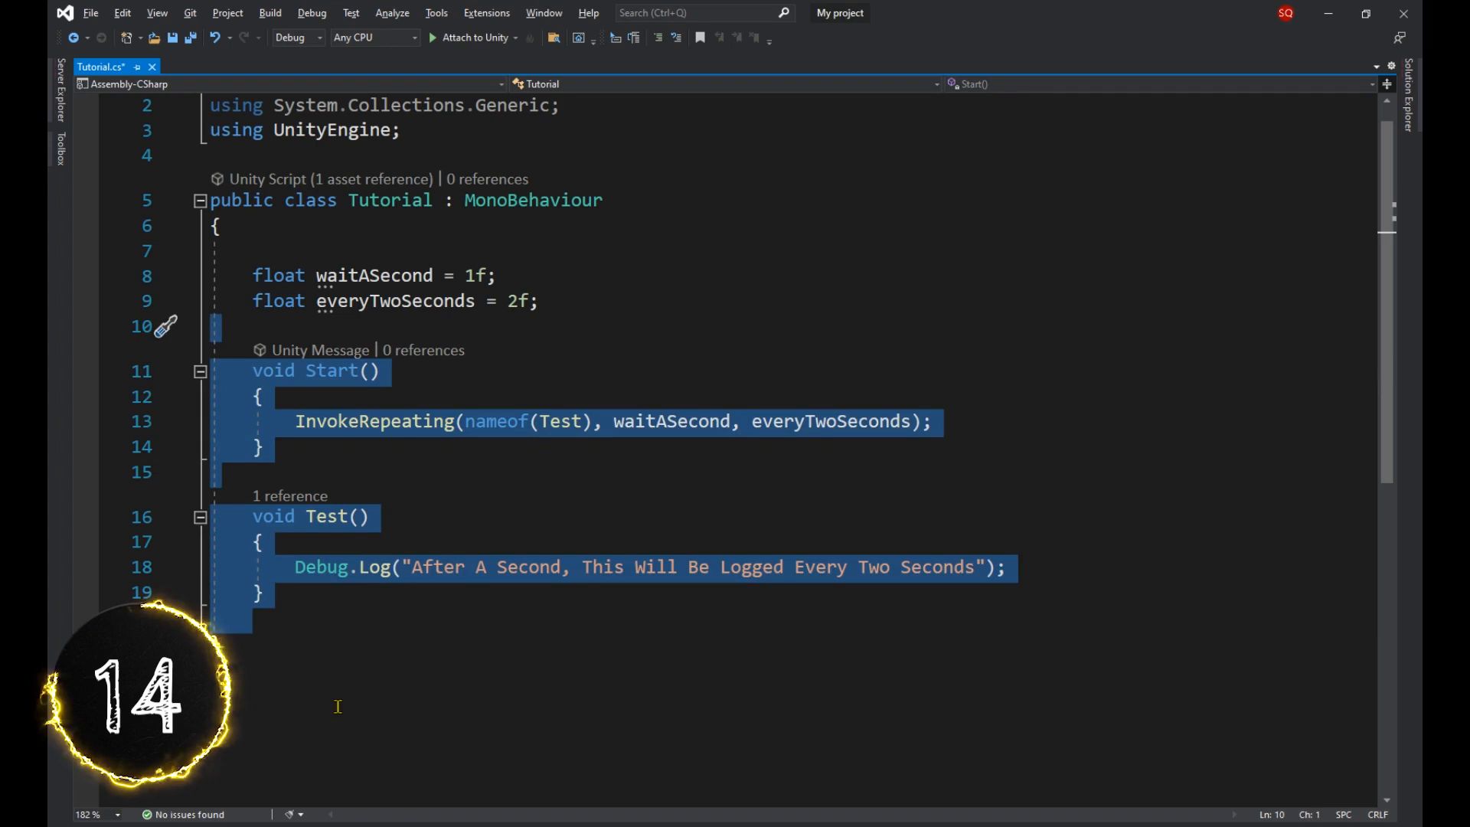
Comment out the selected code and start an 'if' snippet inside Test()
key("ctrl+k ctrl+c")
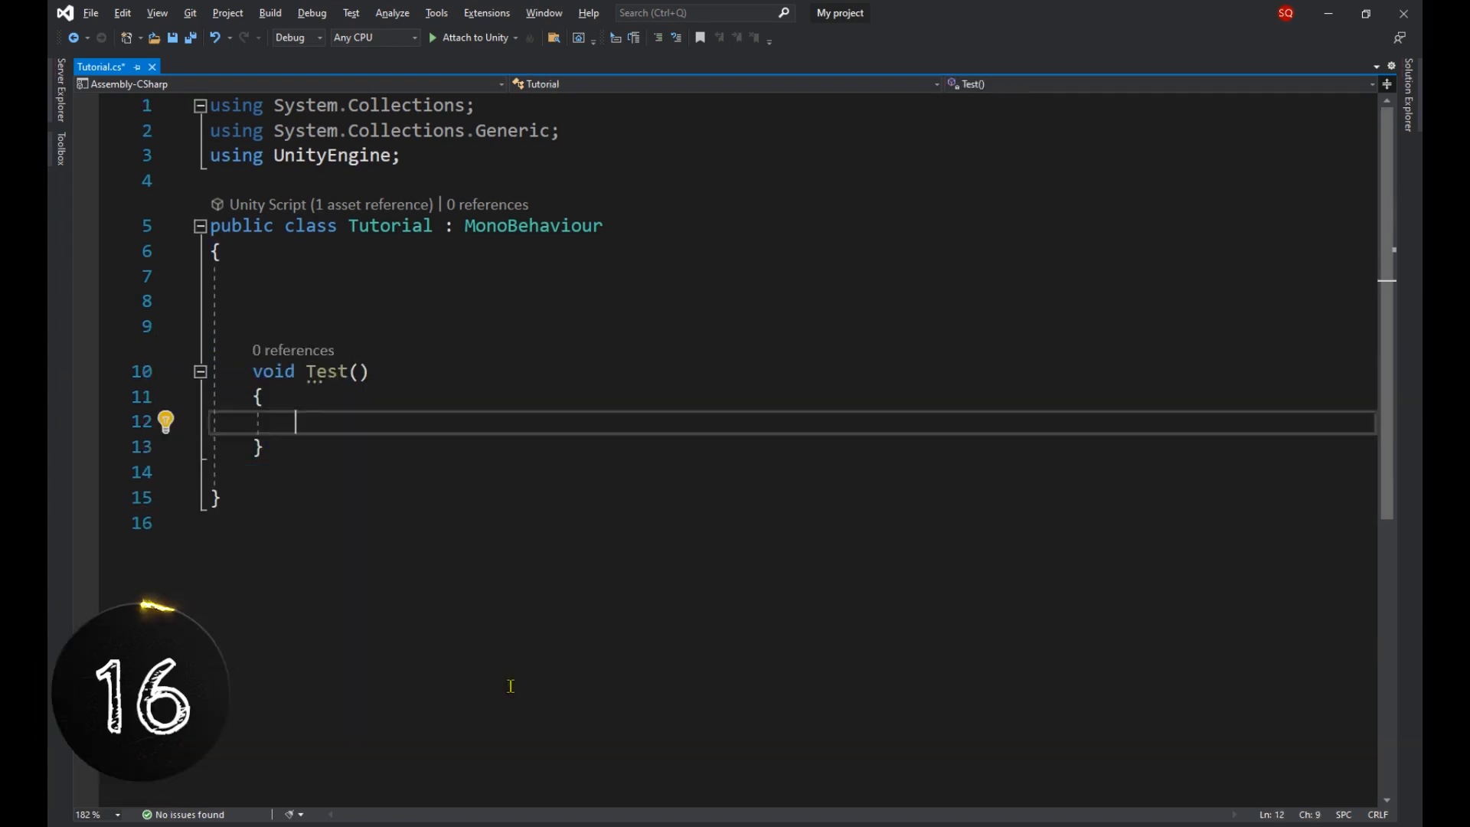
type("if")
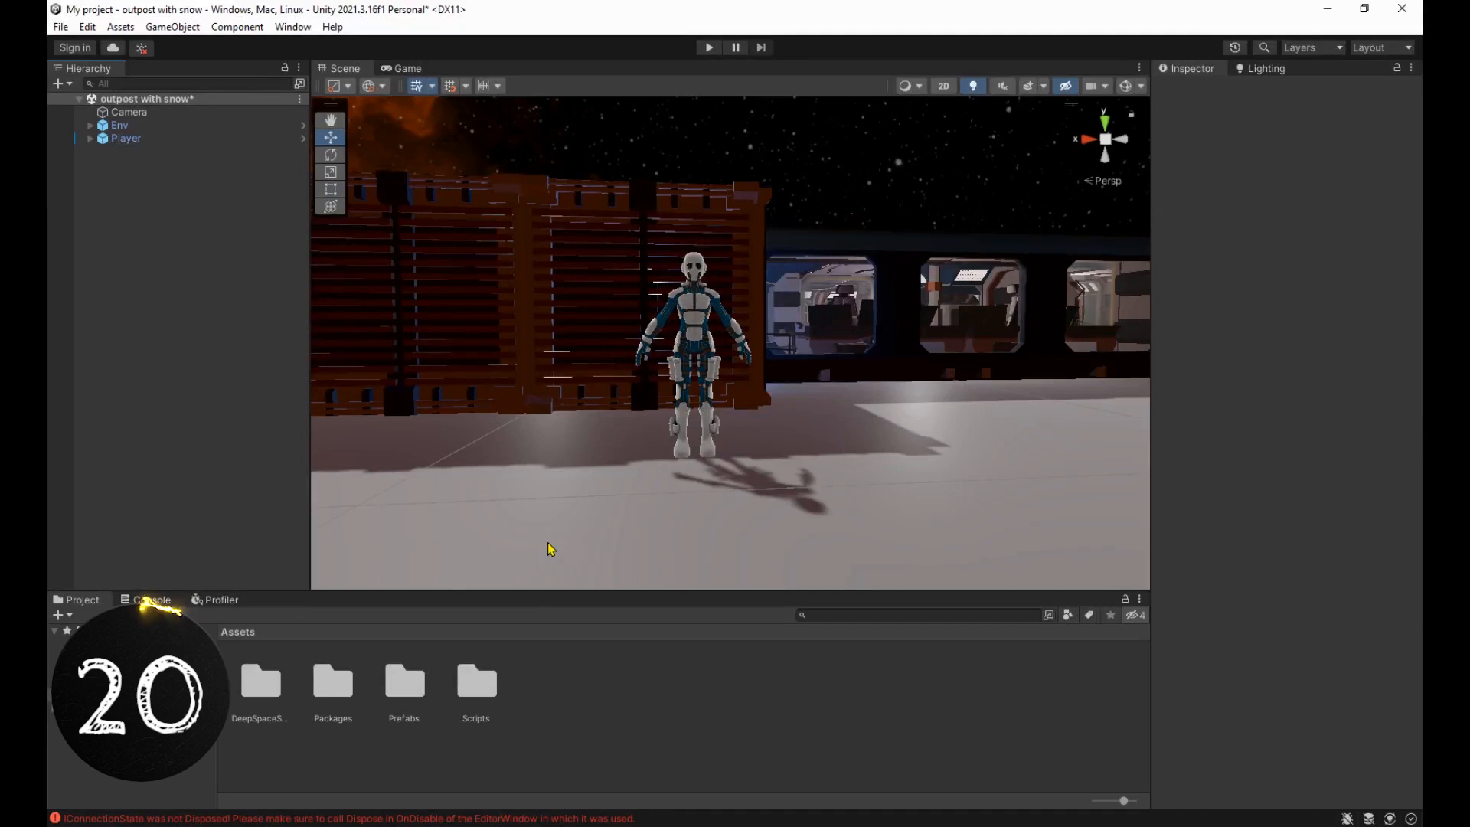
Run a command from Unity's Edit menu on the outpost scene
left_click(86, 26)
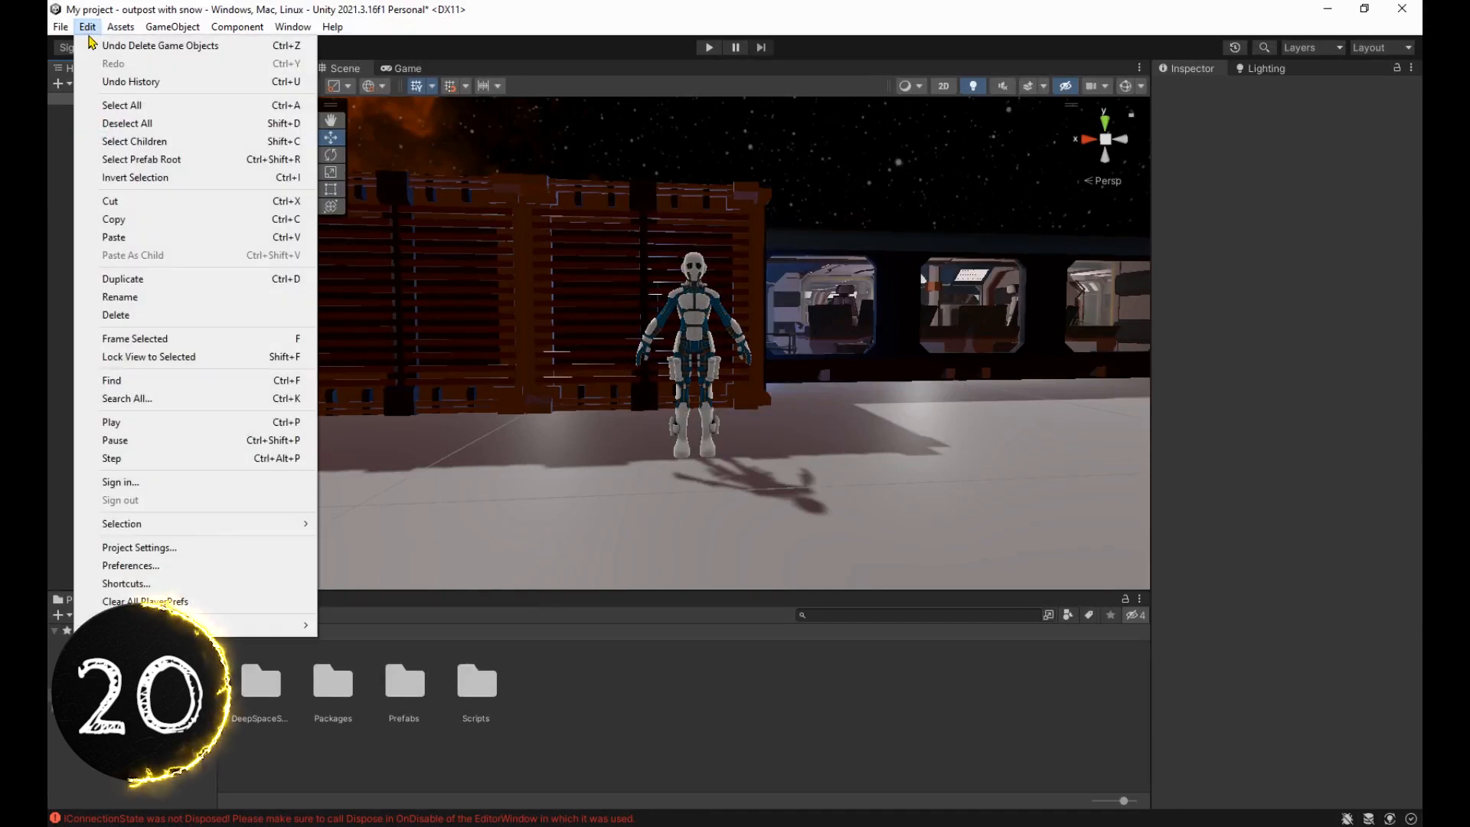
left_click(126, 582)
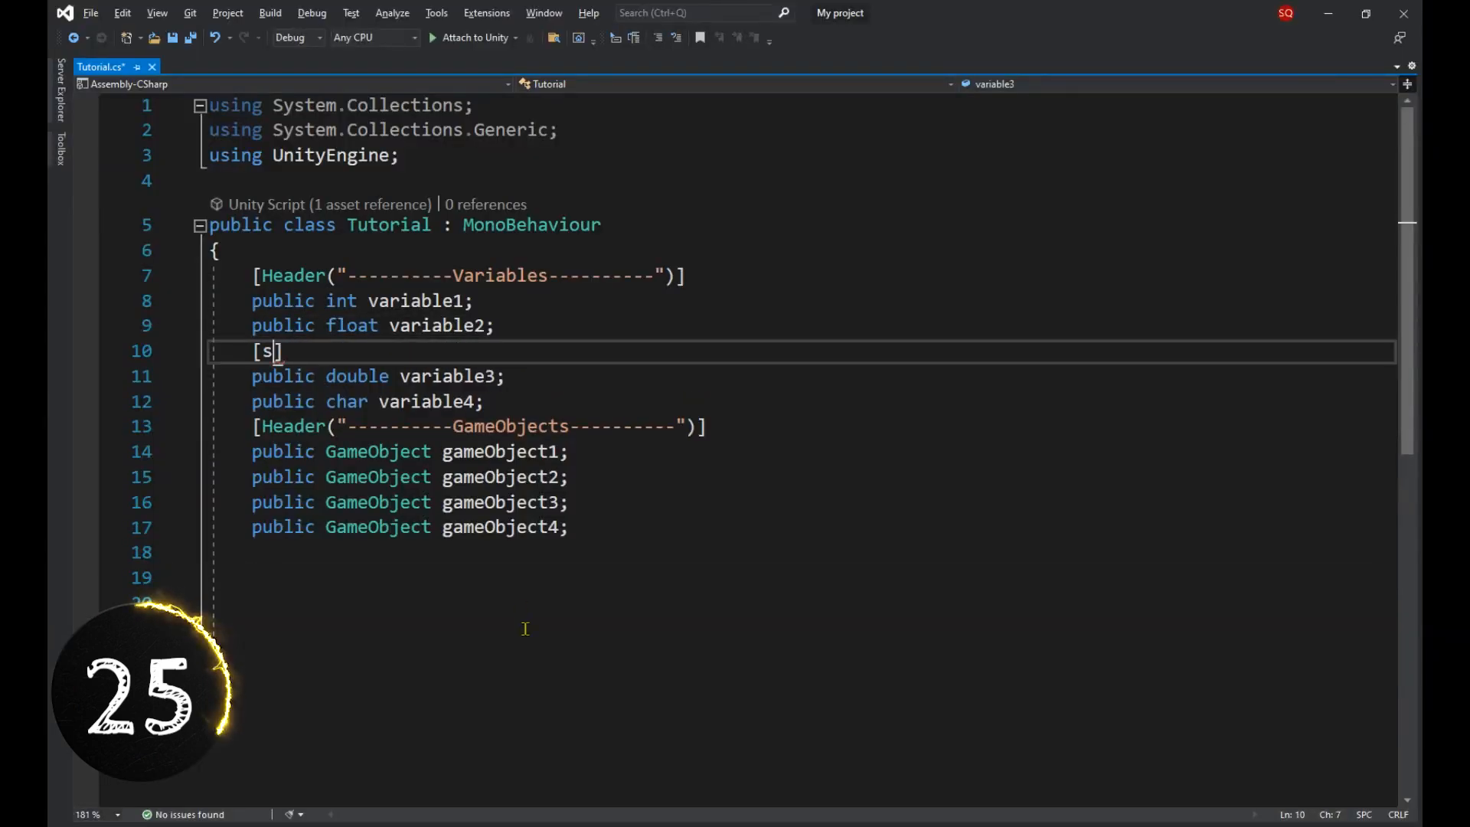
Add [Space(50f)] above variable3, open New Scene, then return to SampleScene
type("pace(50f)")
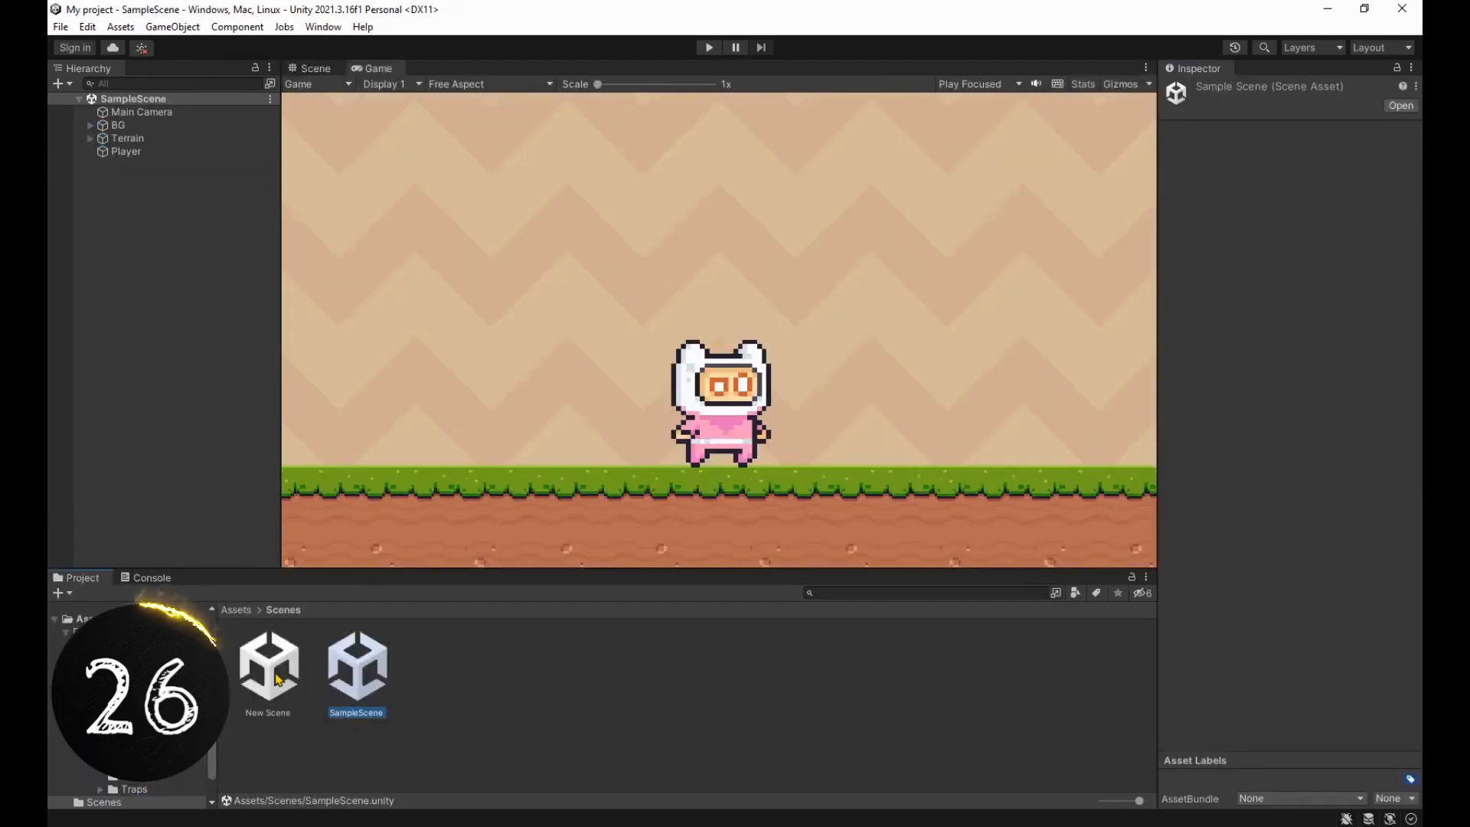
double_click(268, 657)
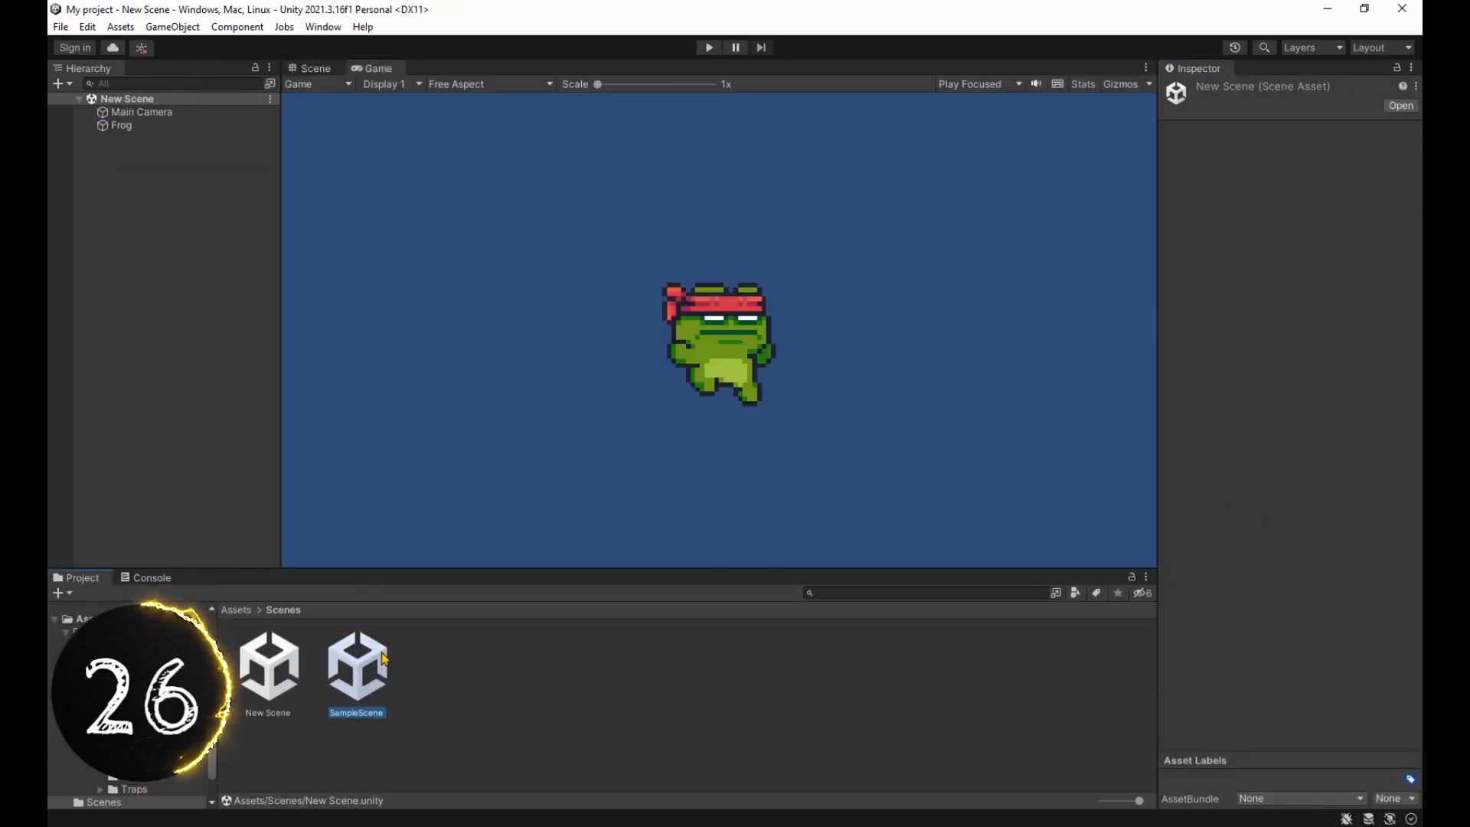
double_click(357, 652)
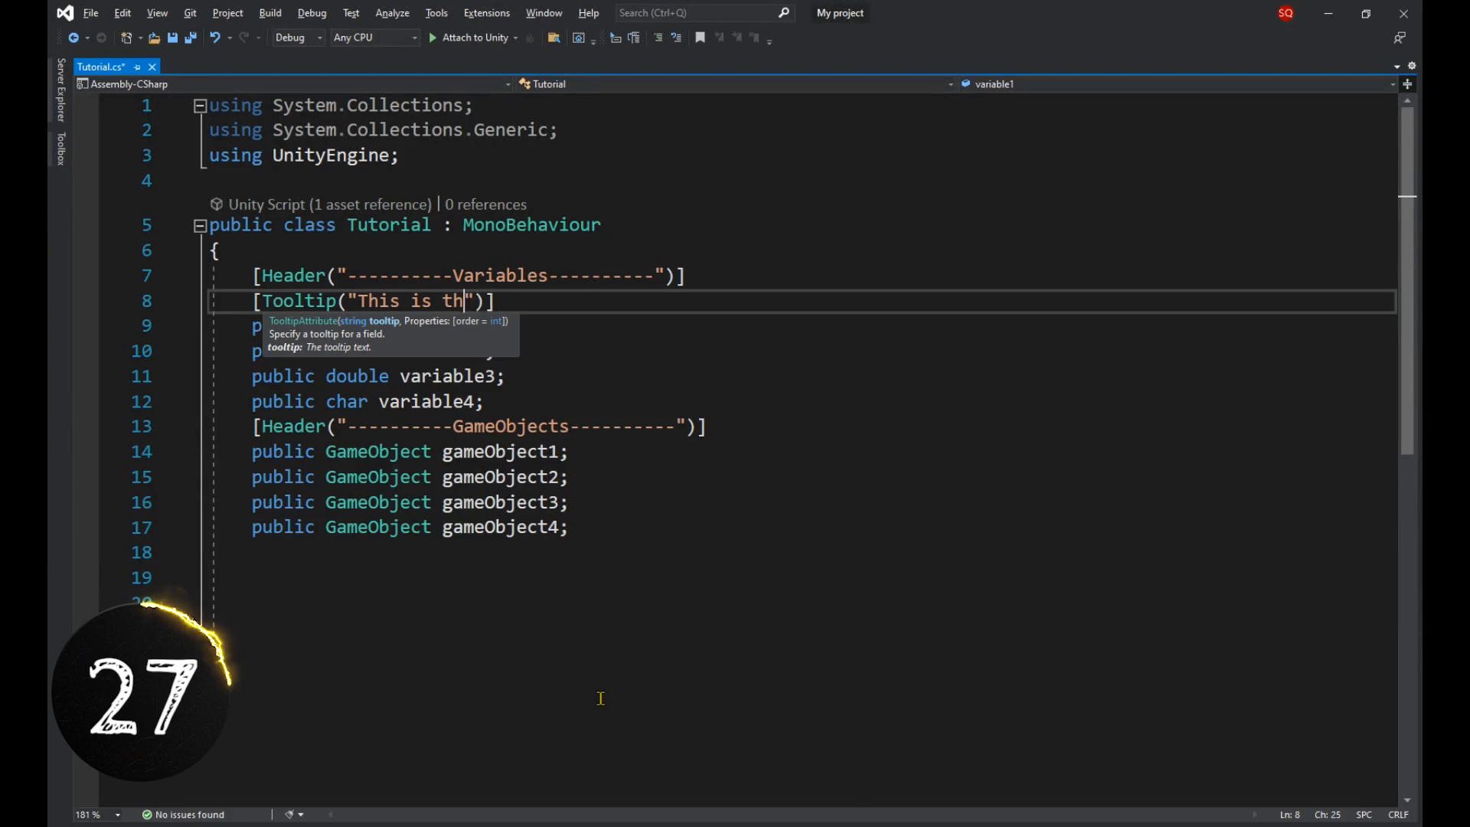
Give variable1 the tooltip 'This is the first variable'
type("e first variable")
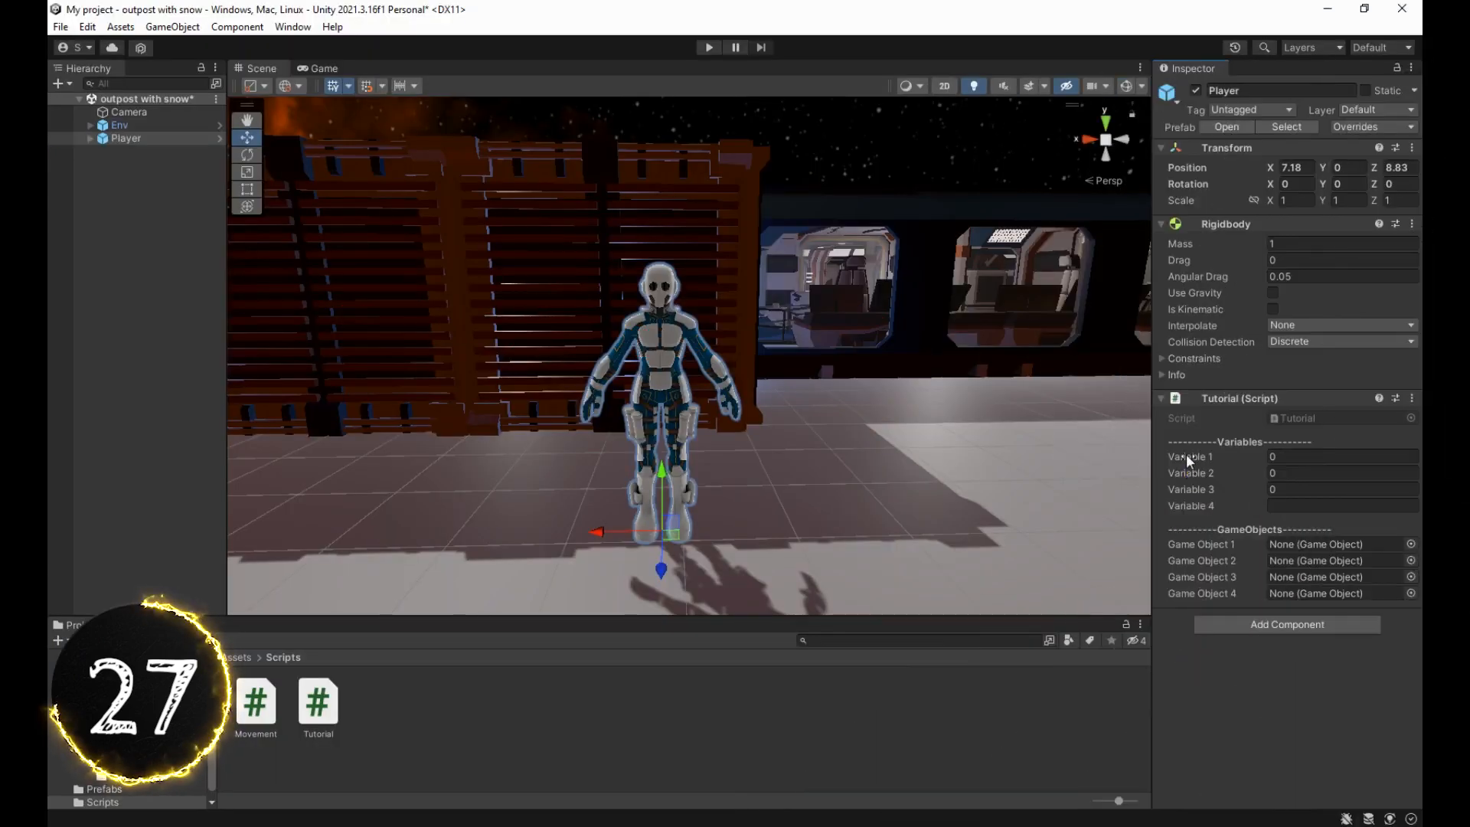
mouse_move(1190, 456)
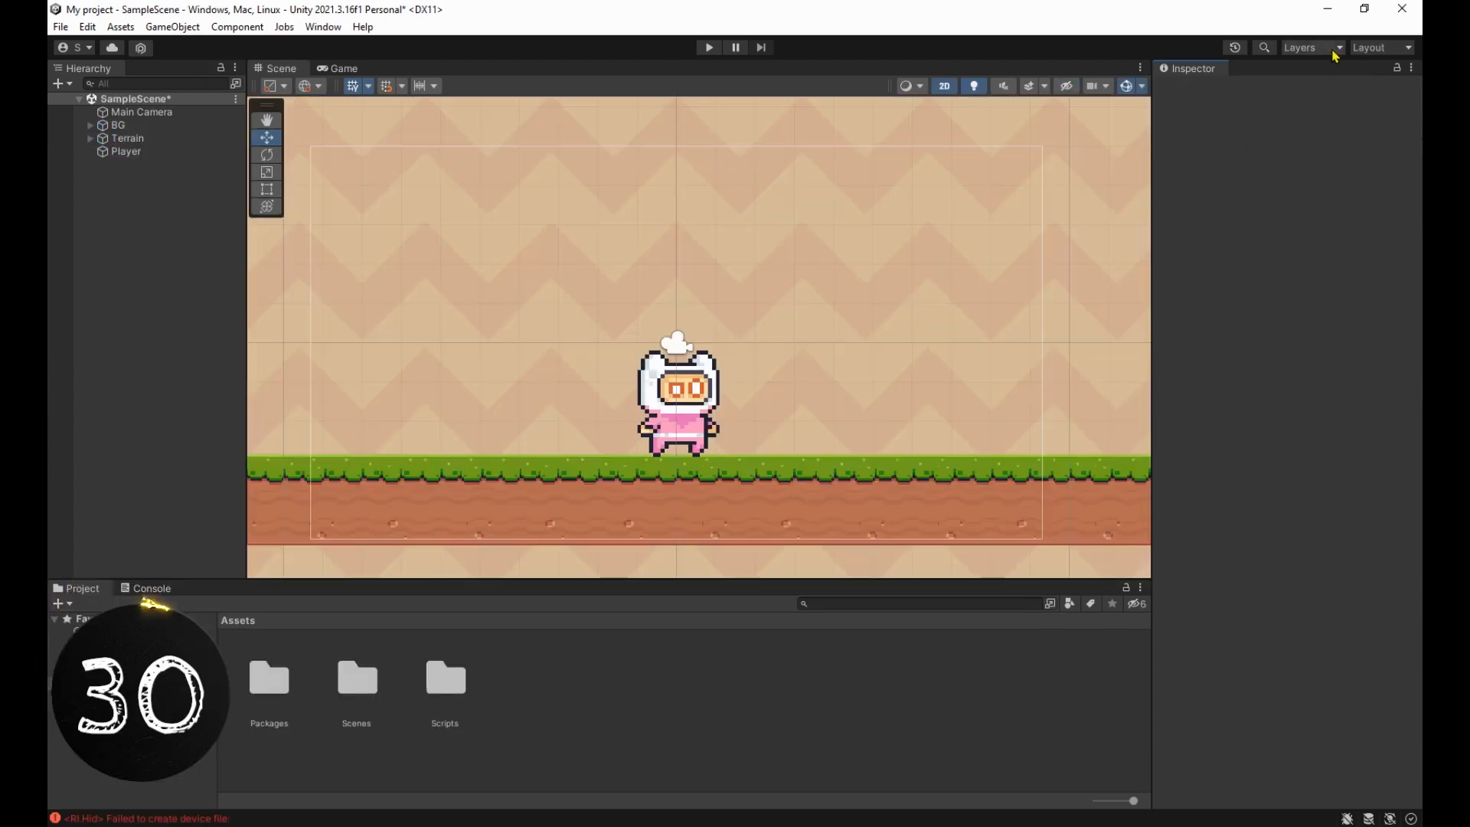
Lock a layer from the Layers dropdown so its objects can't be picked in the scene
left_click(1308, 48)
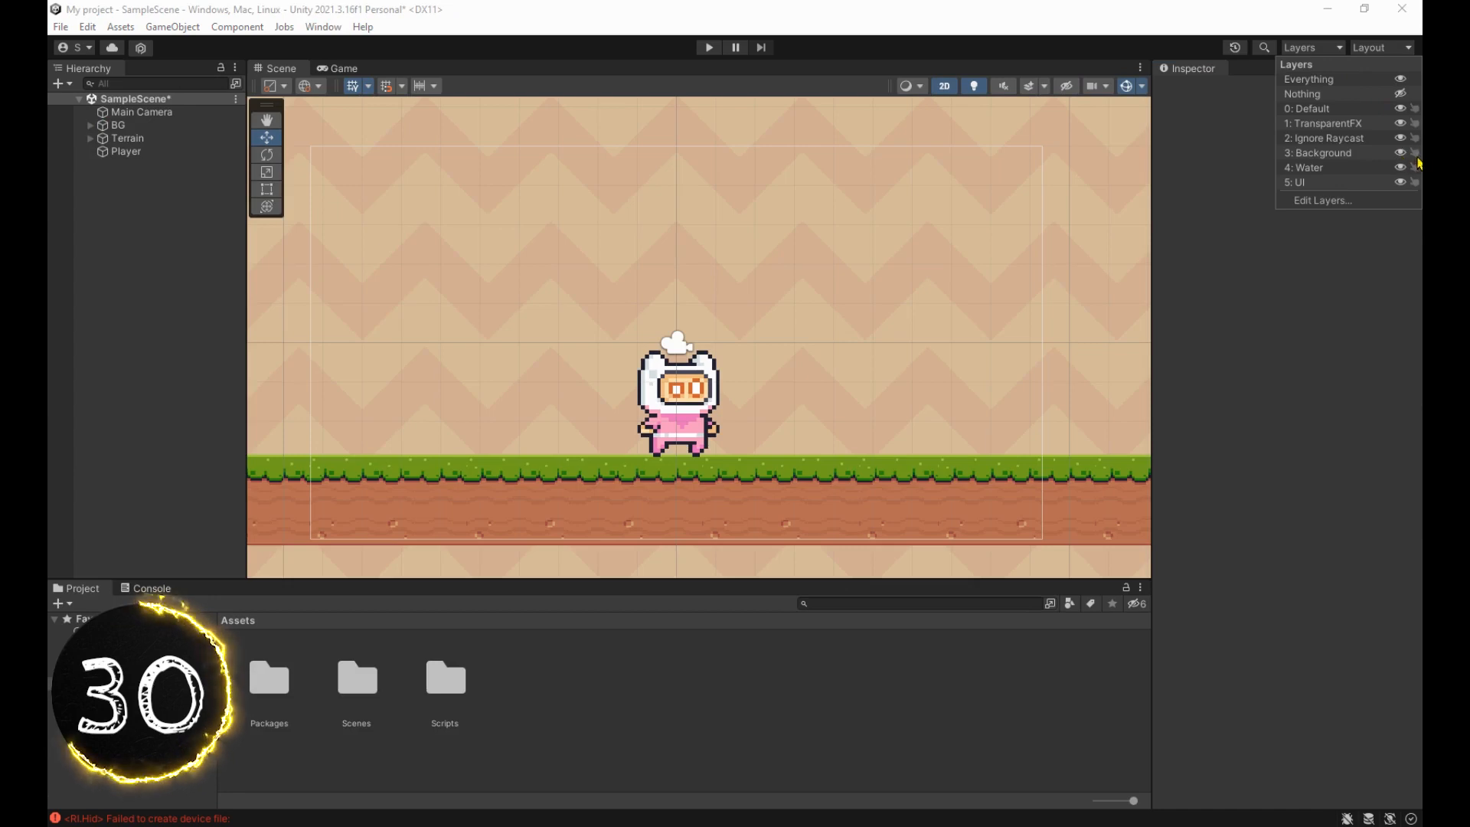
left_click(652, 216)
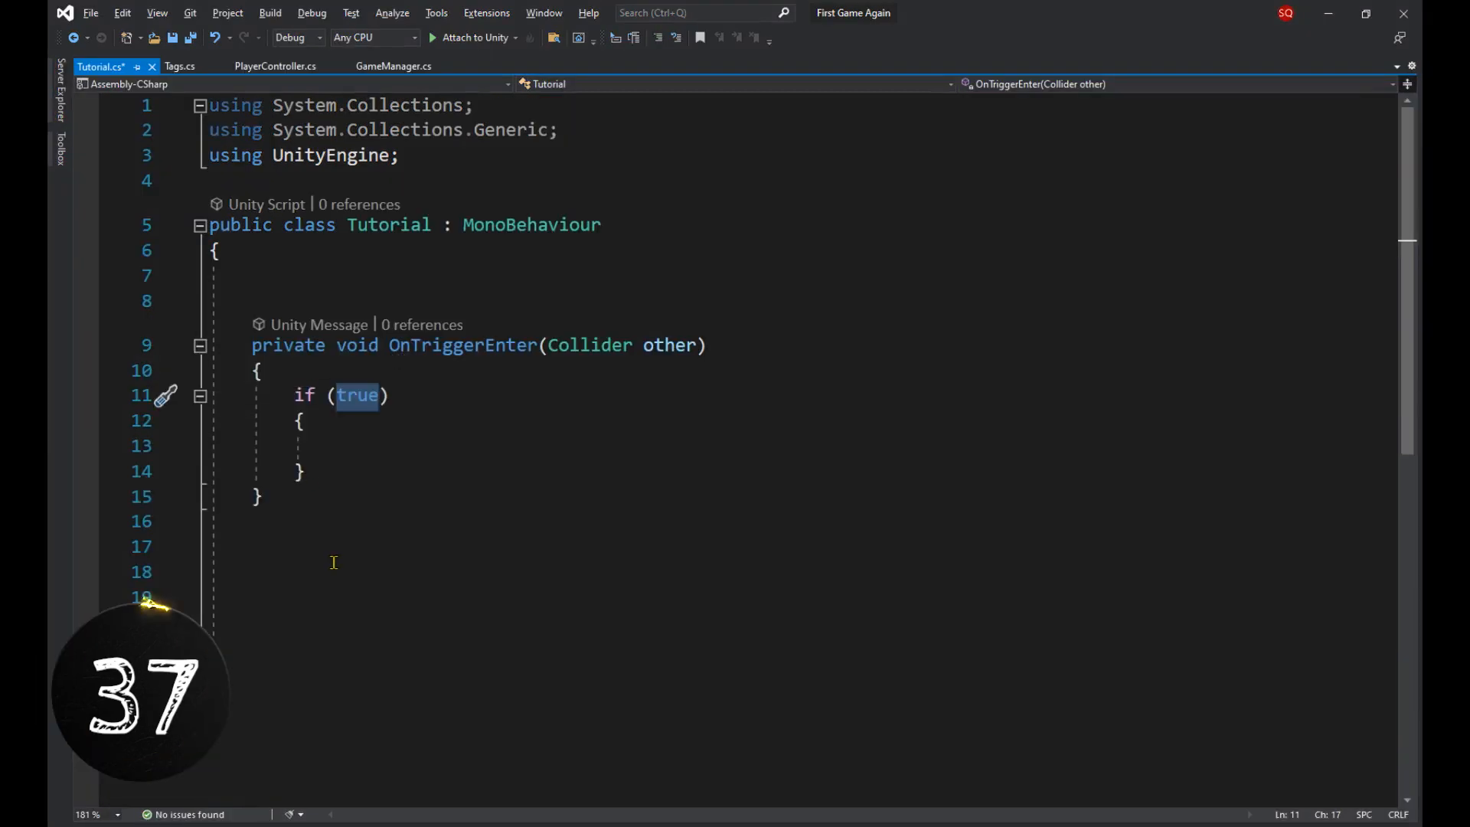
Make the trigger's if condition 'other.tag == Tags.player'
type("other.tag == Tags.player")
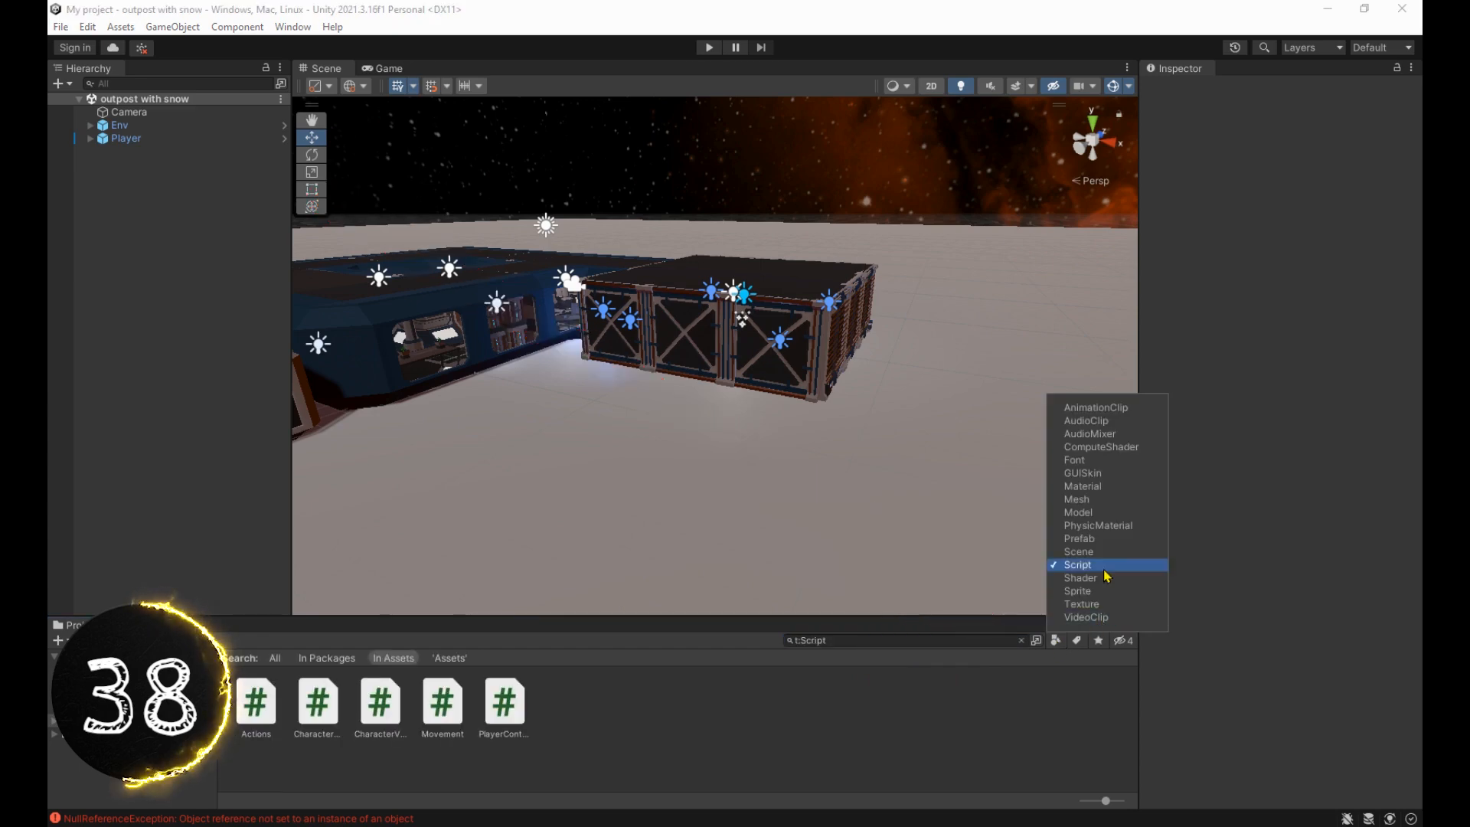
Filter the Project to scripts, undo to an earlier history step, and add Debug.LogError("This Is An Error") to Start
left_click(1079, 551)
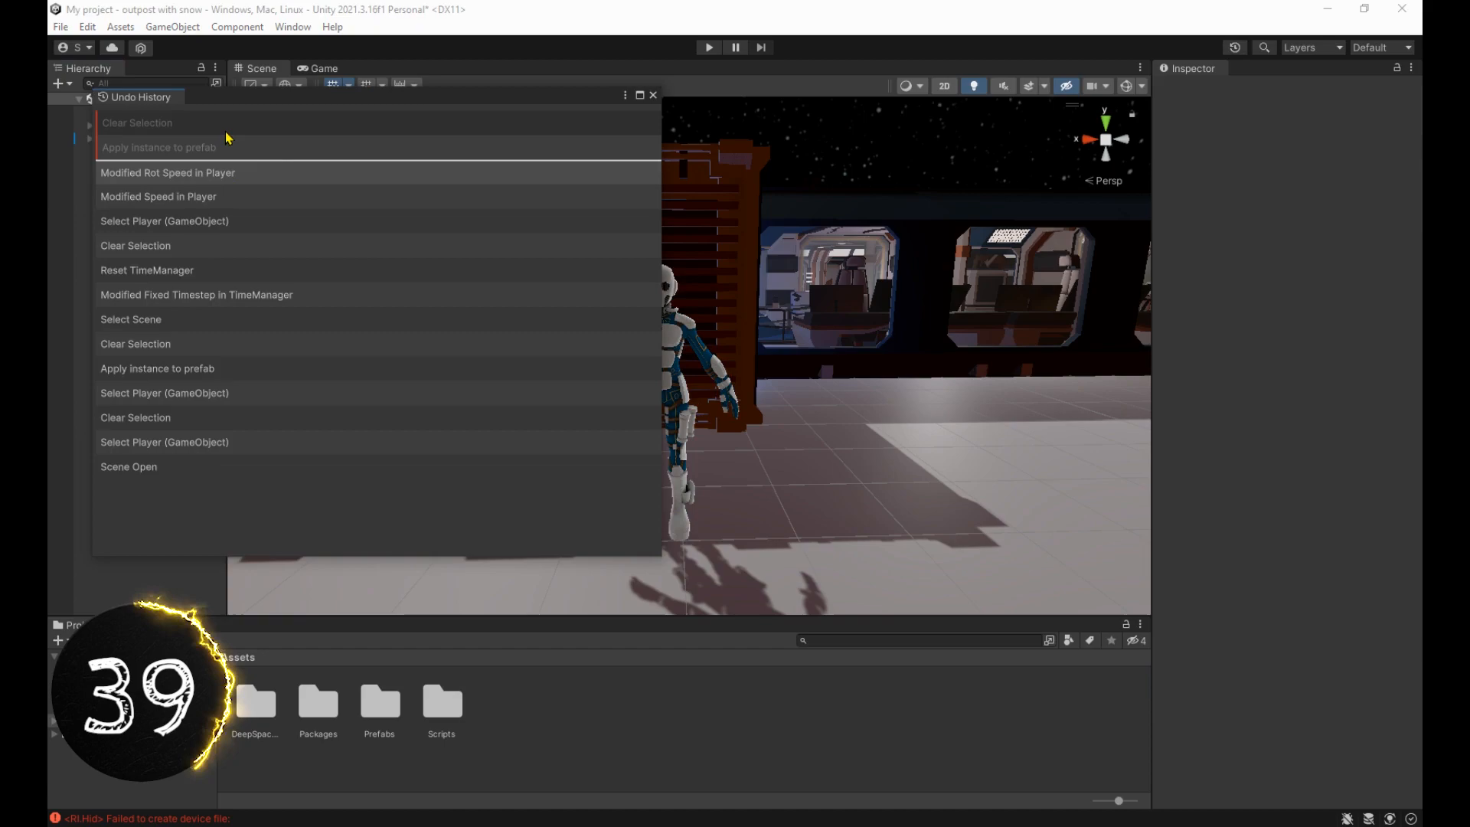
left_click(147, 270)
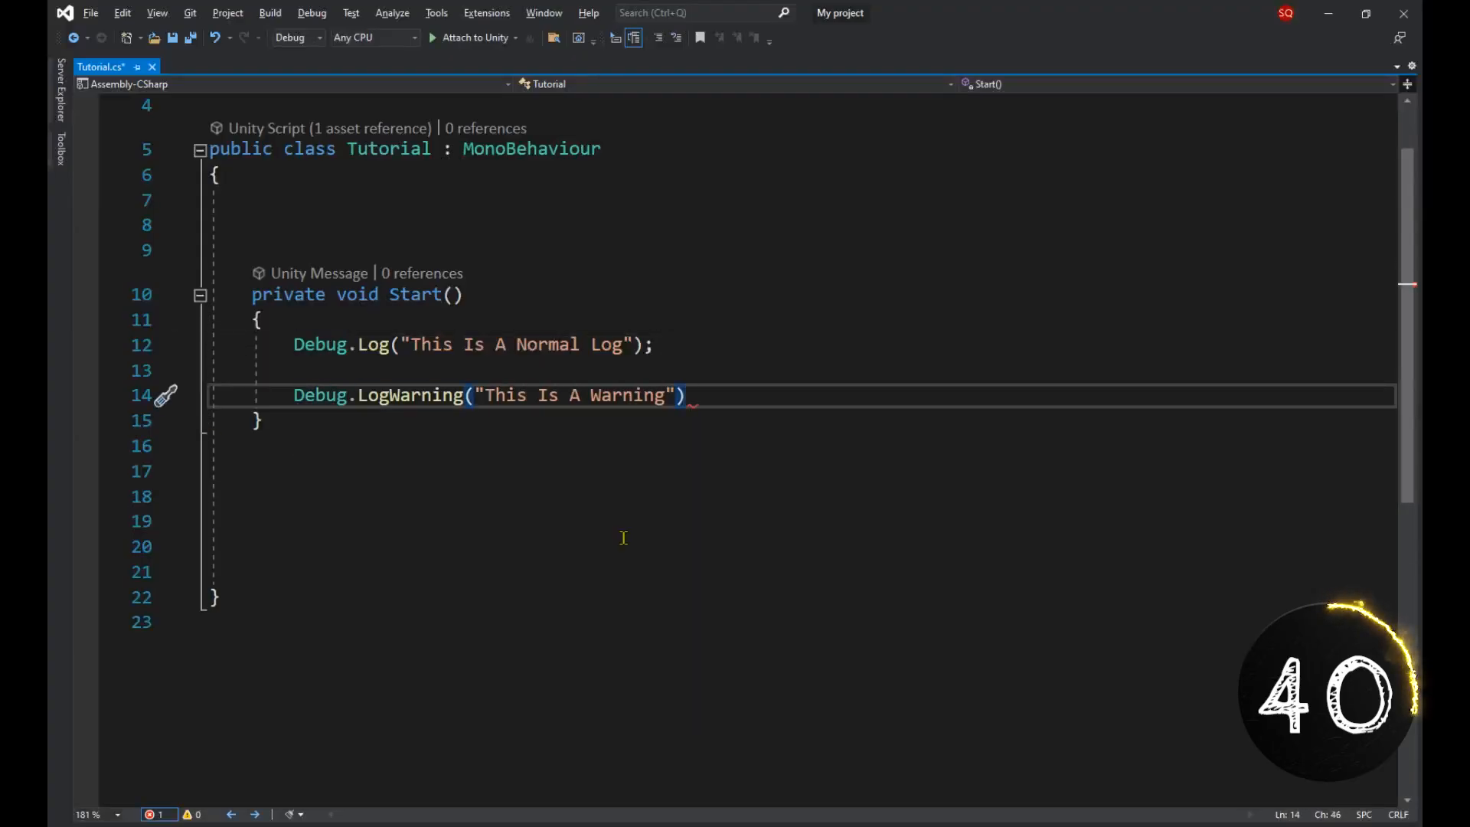
type("Debug.LogError(\"This Is An Error\");")
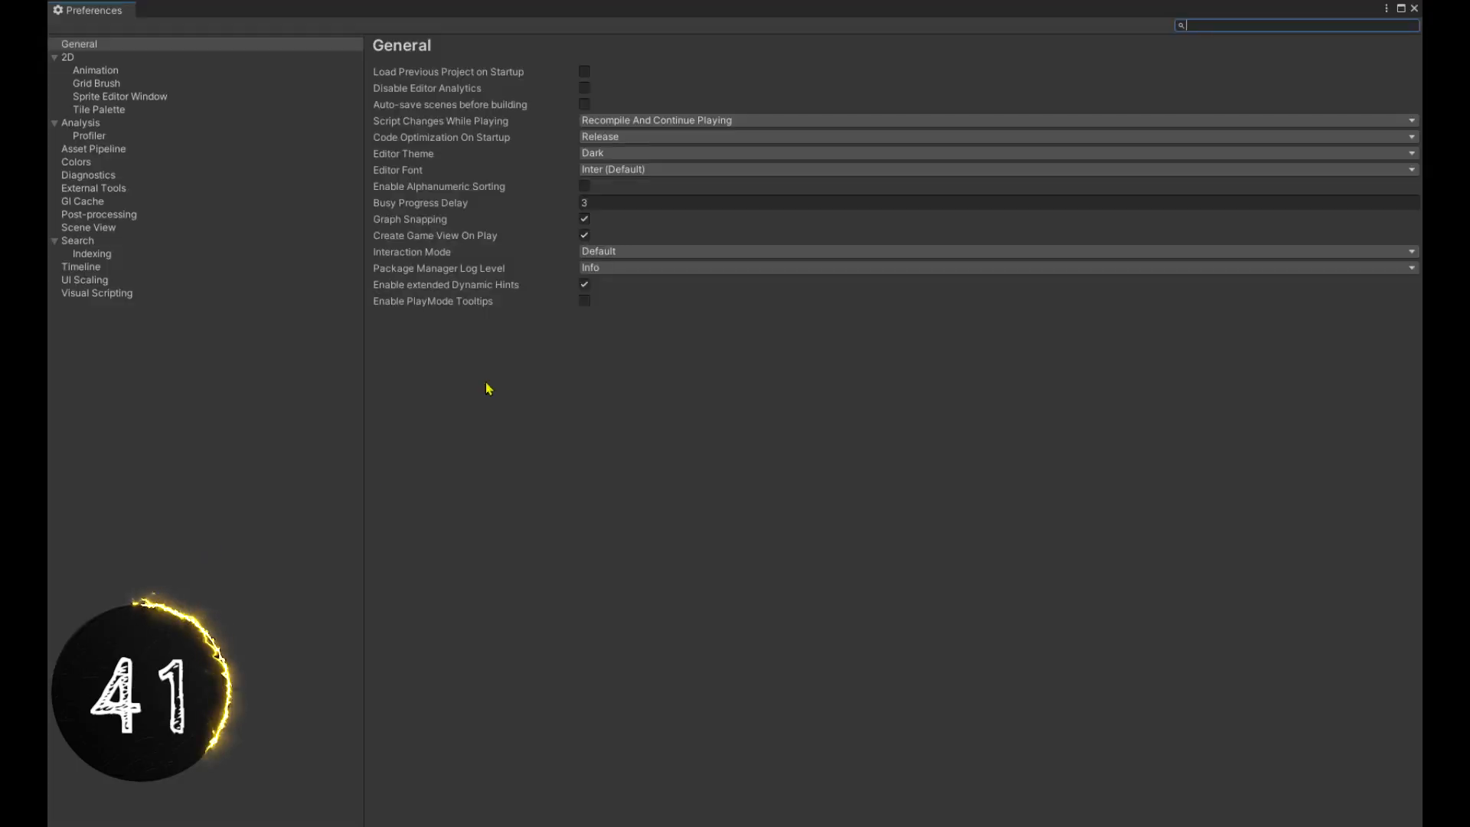
Set Script Changes While Playing to Recompile After Finished Playing
left_click(993, 120)
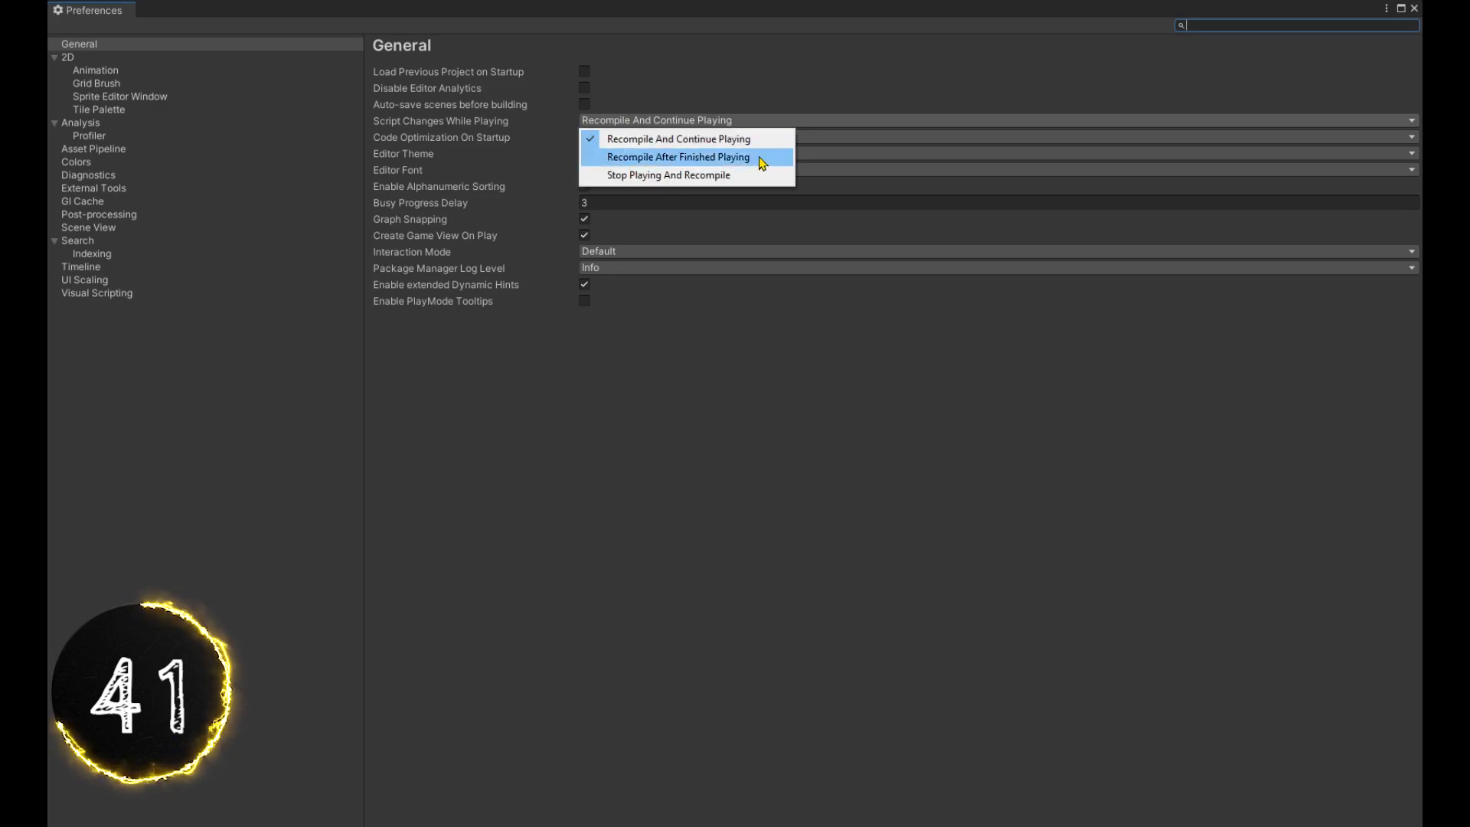